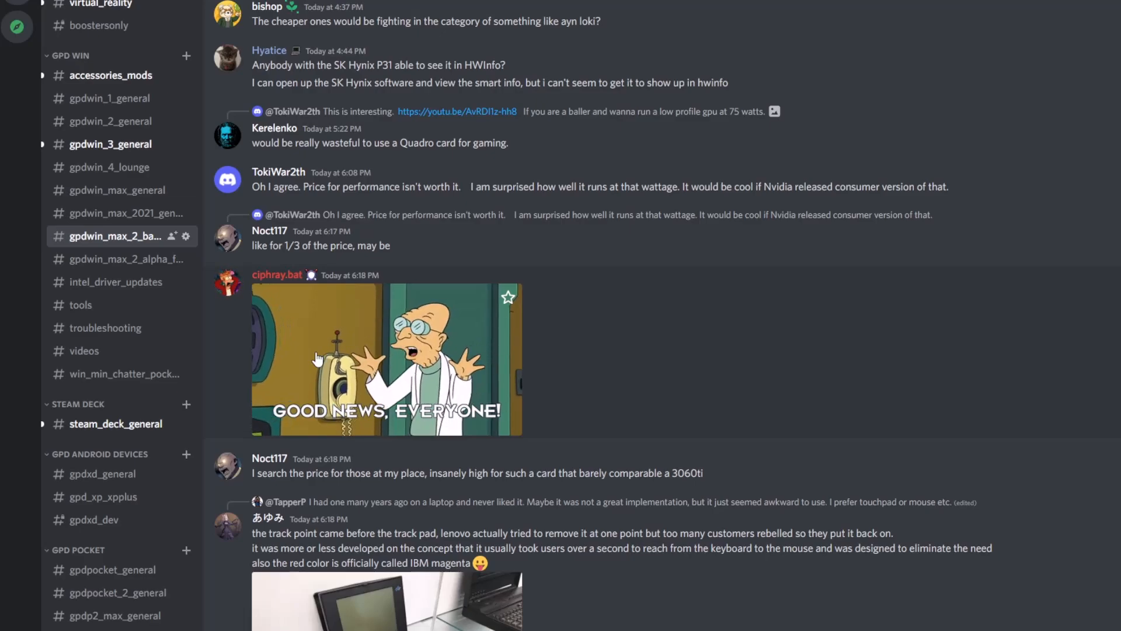
# Step: Open Discord's #tools channel and browse the Swap Driver and TDP menu tool posts
pyautogui.click(80, 304)
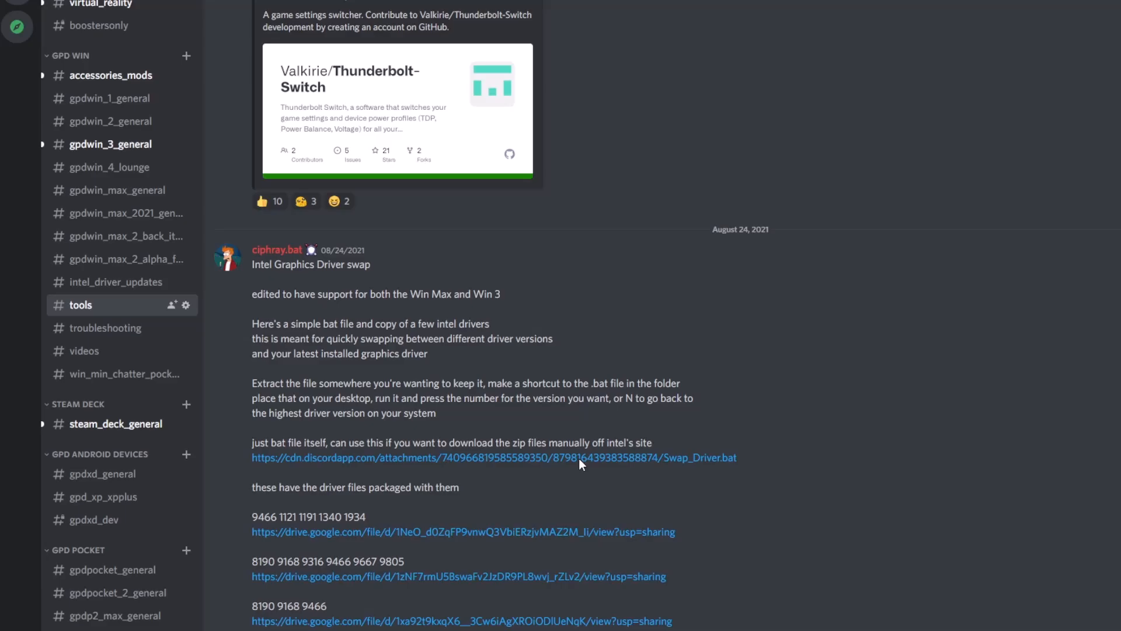
pyautogui.scroll(3)
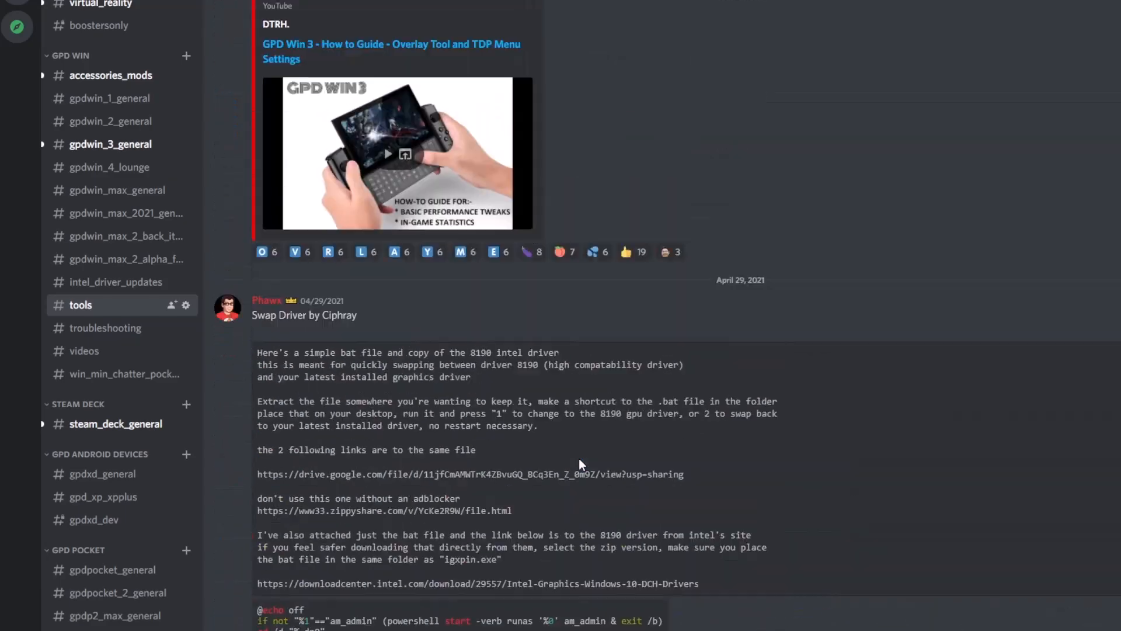
pyautogui.scroll(-3)
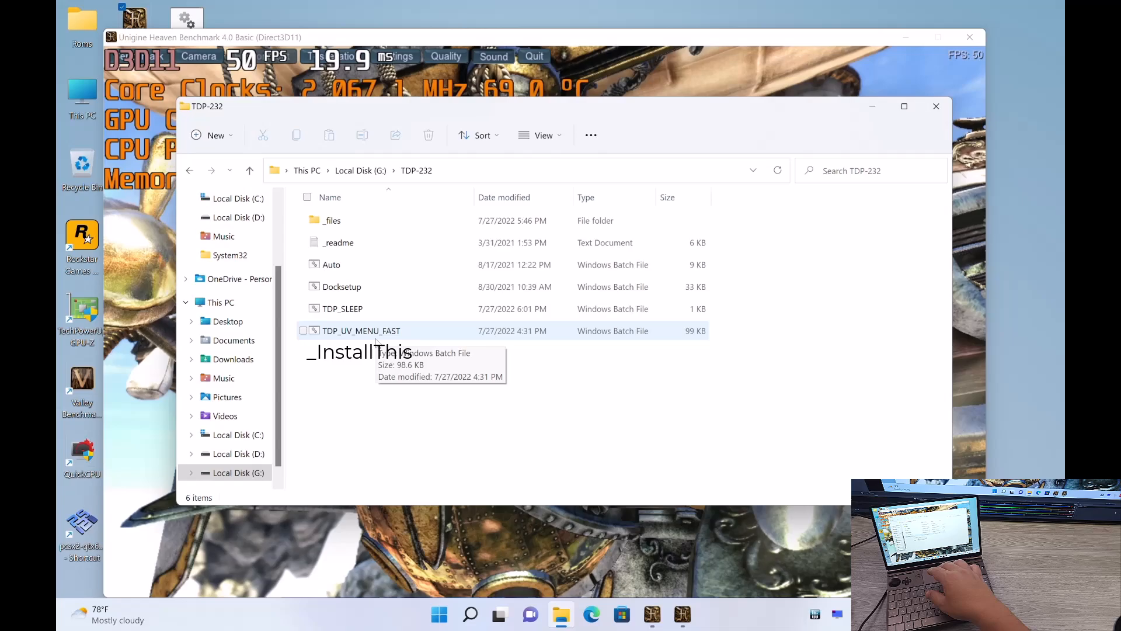
# Step: Launch the TDP_UV_MENU_FAST batch file from the TDP-232 folder
pyautogui.doubleClick(361, 331)
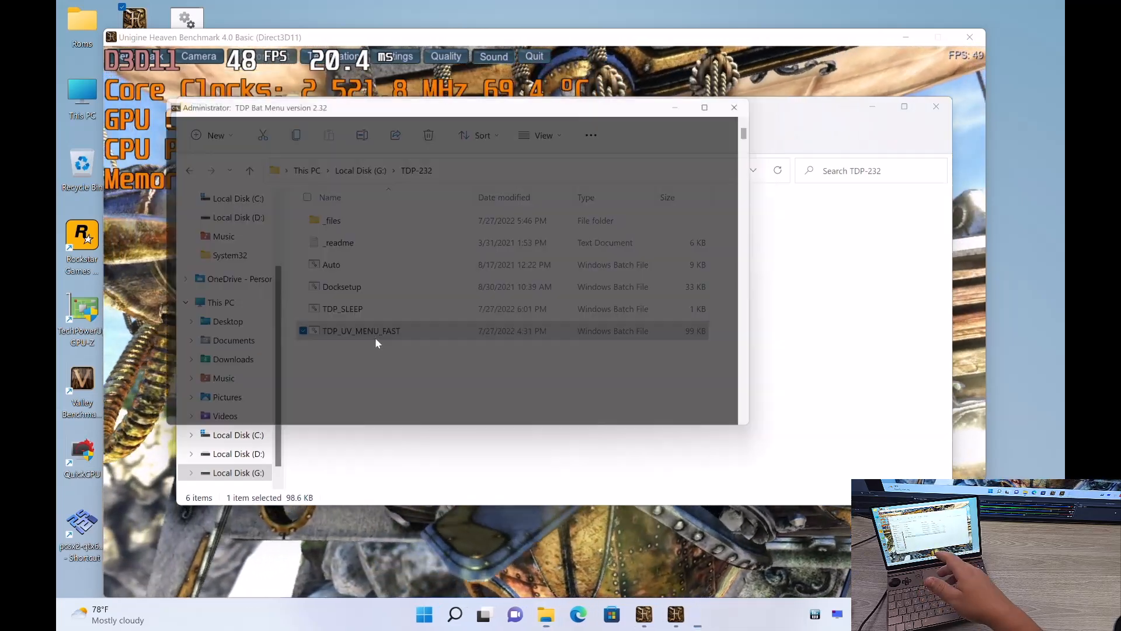
pyautogui.doubleClick(361, 331)
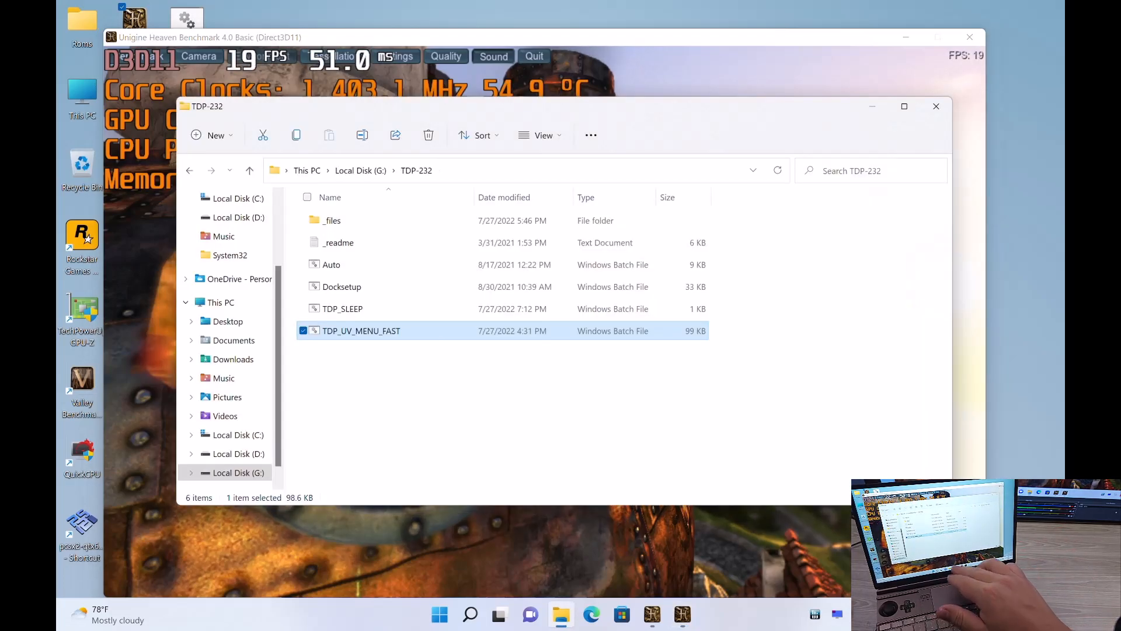
pyautogui.doubleClick(361, 330)
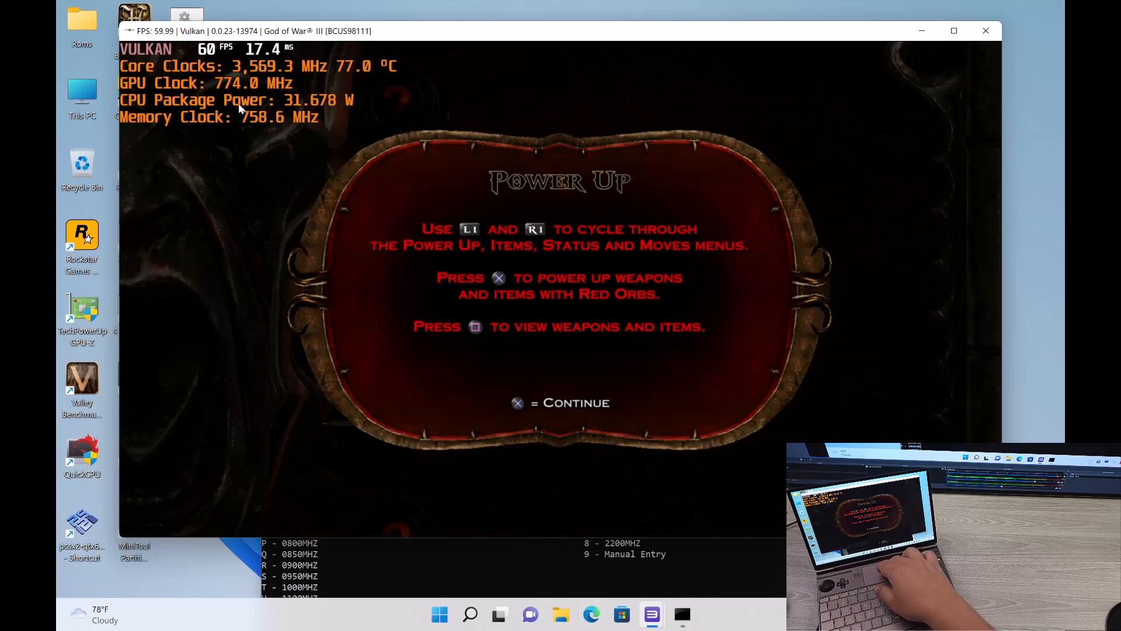
pyautogui.moveTo(496, 493)
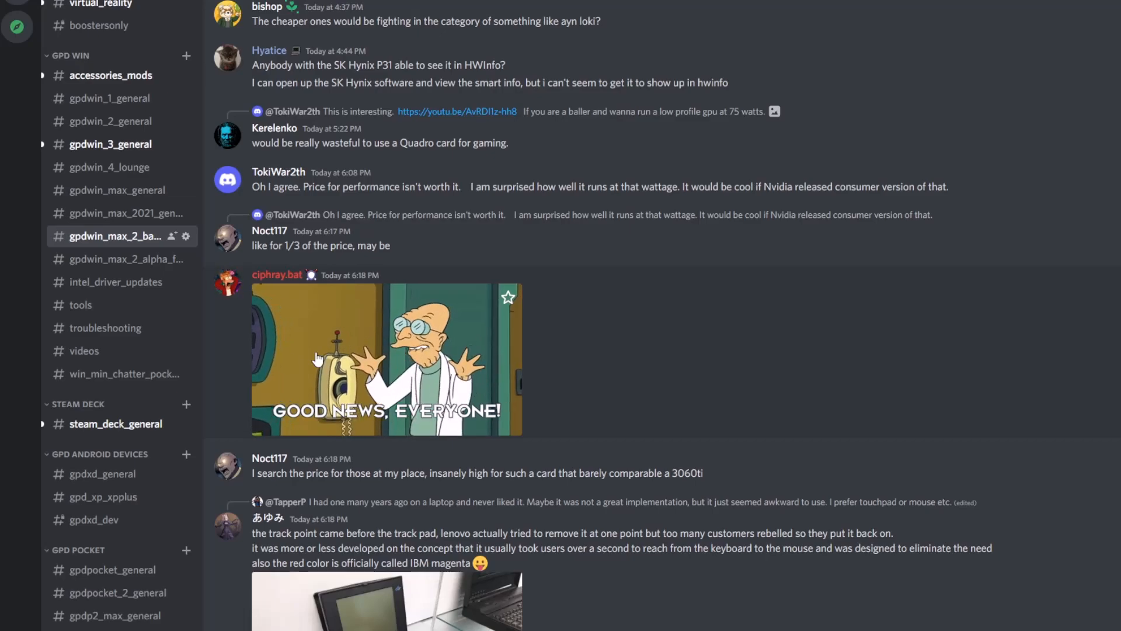
# Step: Open #tools and scroll back to older posts with driver swap, VRAM and TDP zip downloads
pyautogui.click(80, 305)
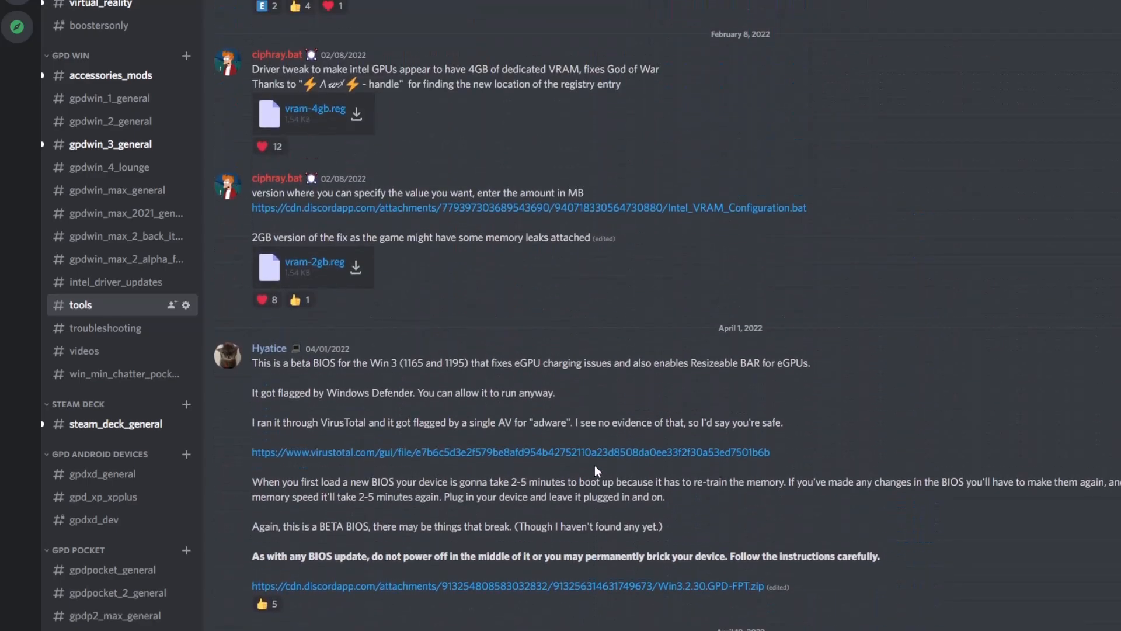
pyautogui.scroll(3)
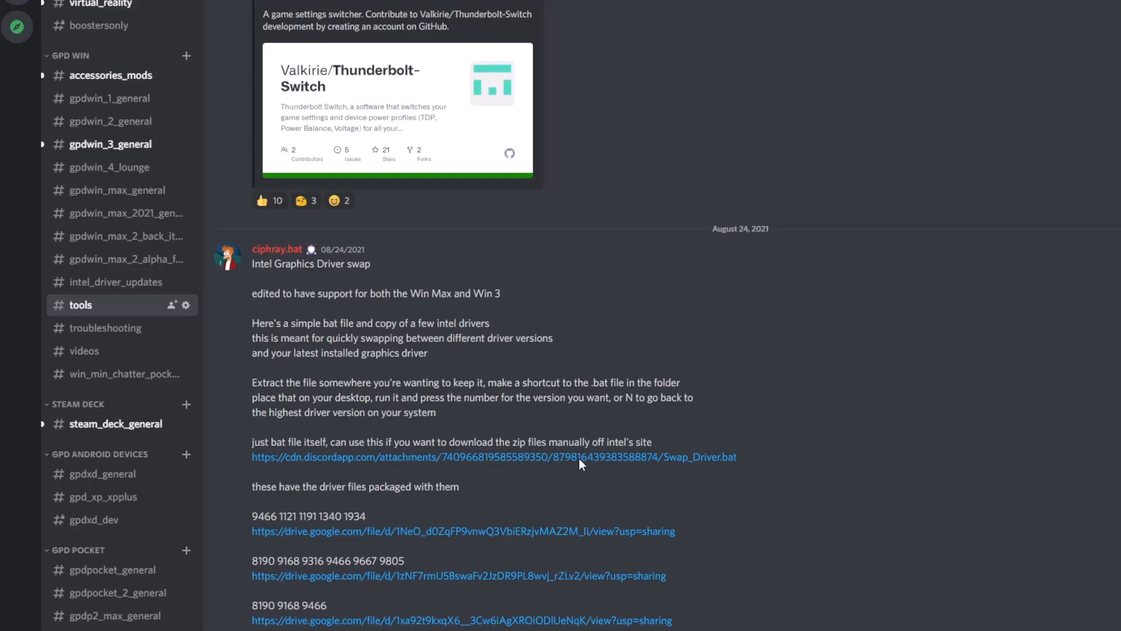
pyautogui.scroll(3)
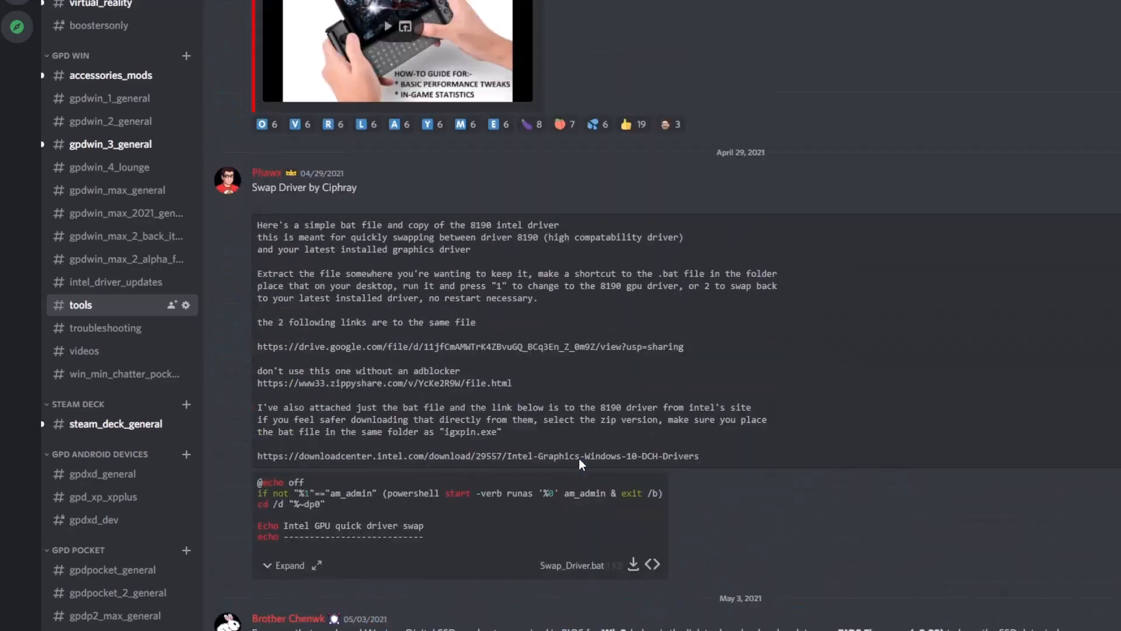
pyautogui.scroll(-3)
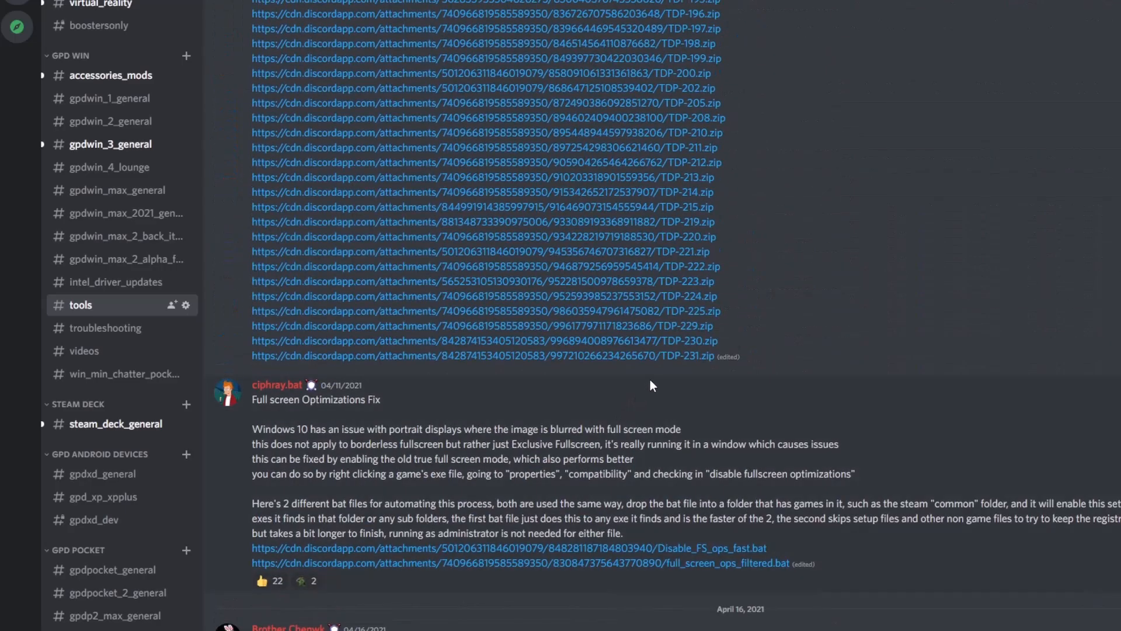